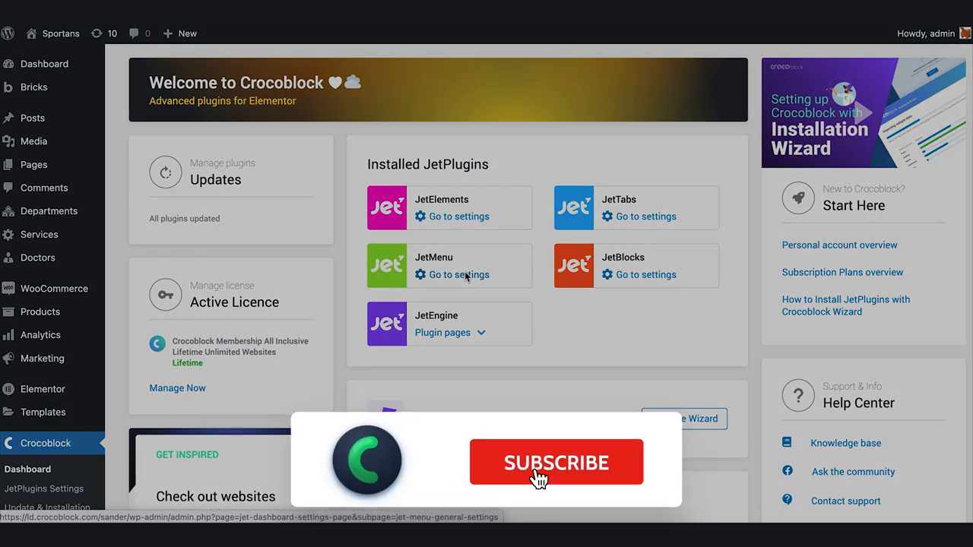
Reveal JetEngine's sections, including Query Builder, from the Crocoblock admin sidebar.
{"action": "left_click", "coordinate": [557, 462]}
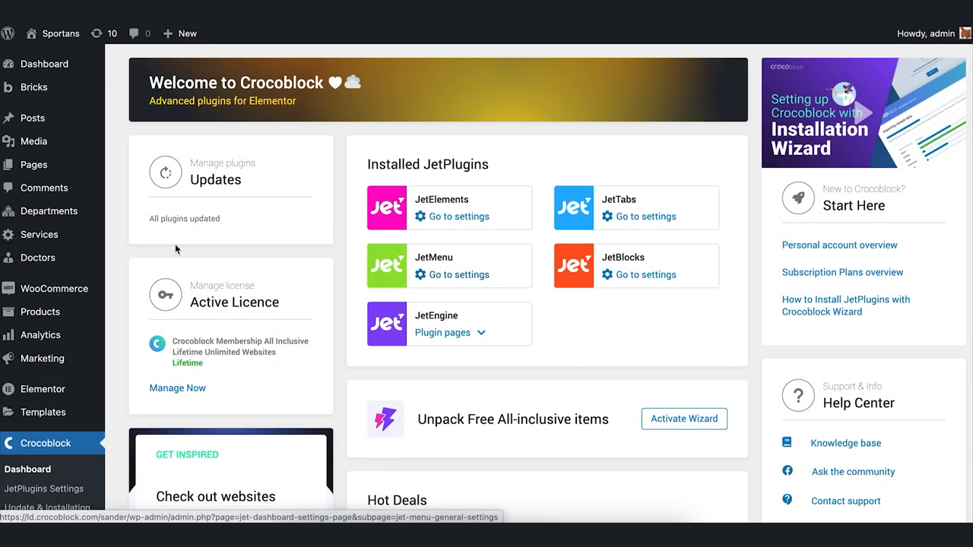
{"action": "scroll", "scroll_direction": "down", "scroll_amount": 3}
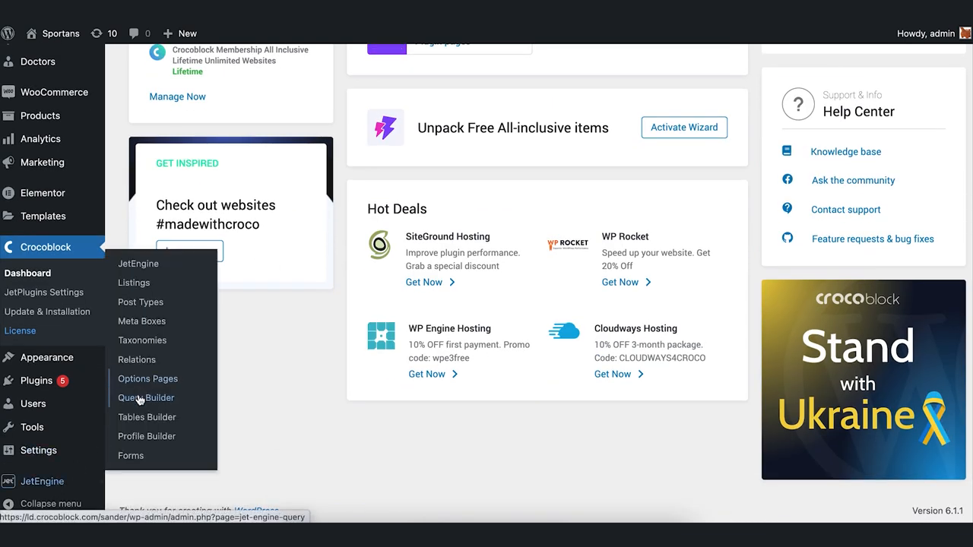
Start a new Query Builder query named 'All products'.
{"action": "left_click", "coordinate": [146, 398]}
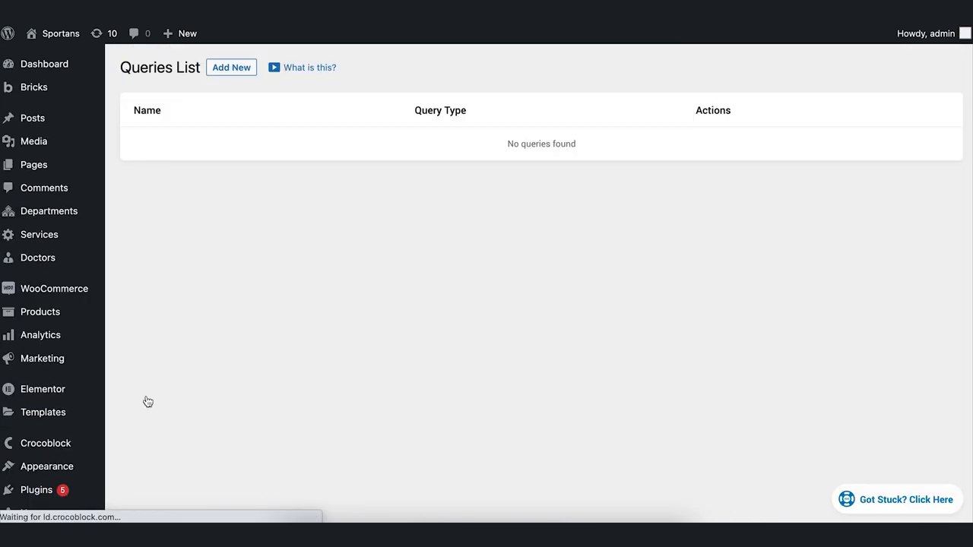
{"action": "left_click", "coordinate": [231, 66]}
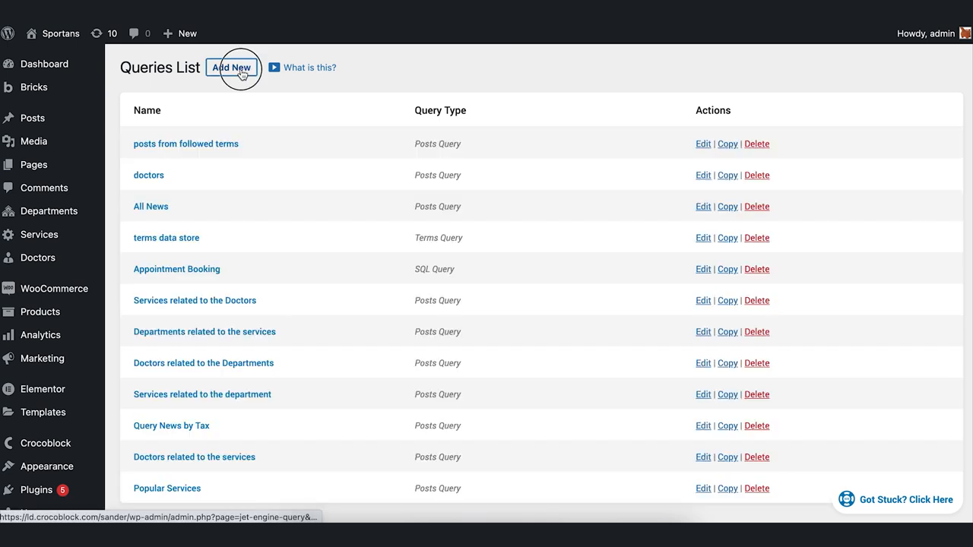
{"action": "left_click", "coordinate": [231, 67]}
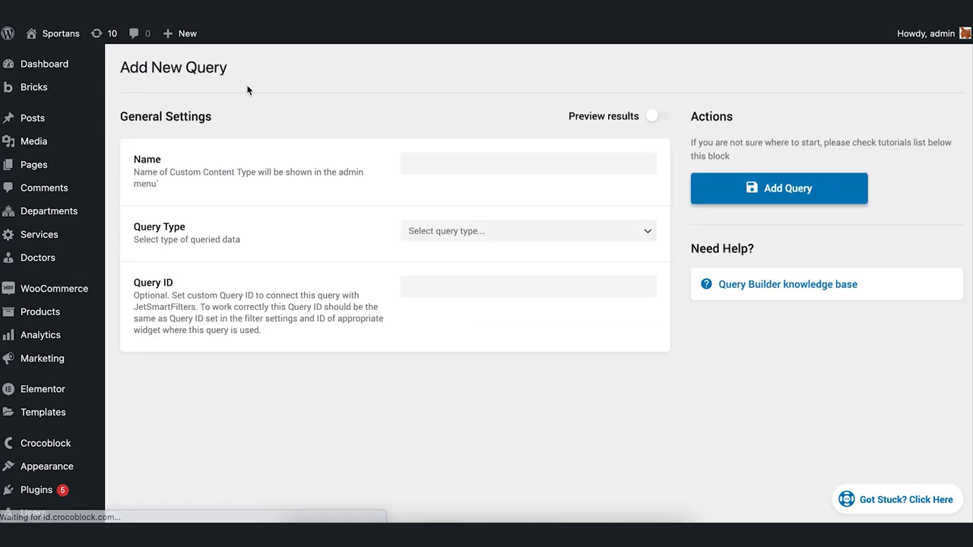
{"action": "left_click", "coordinate": [526, 231]}
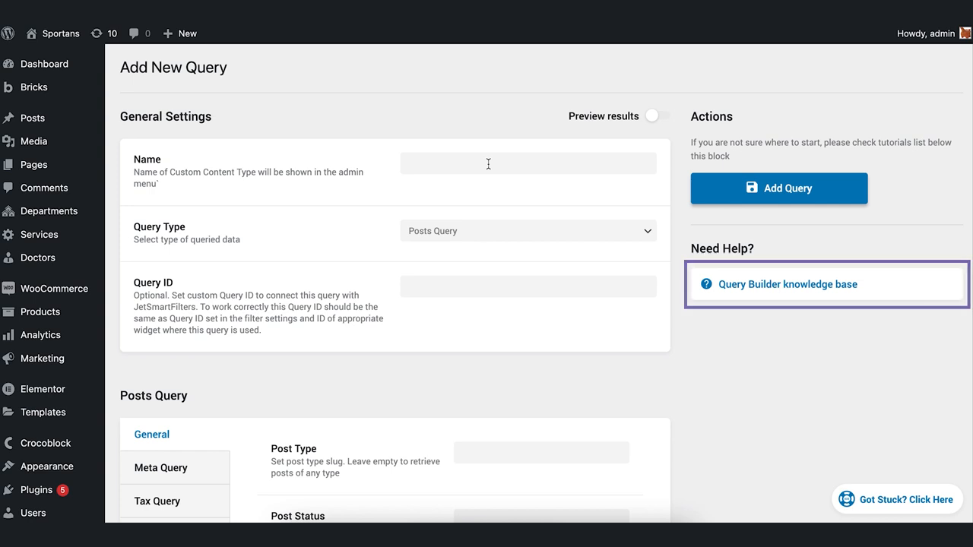
{"action": "type", "text": "A"}
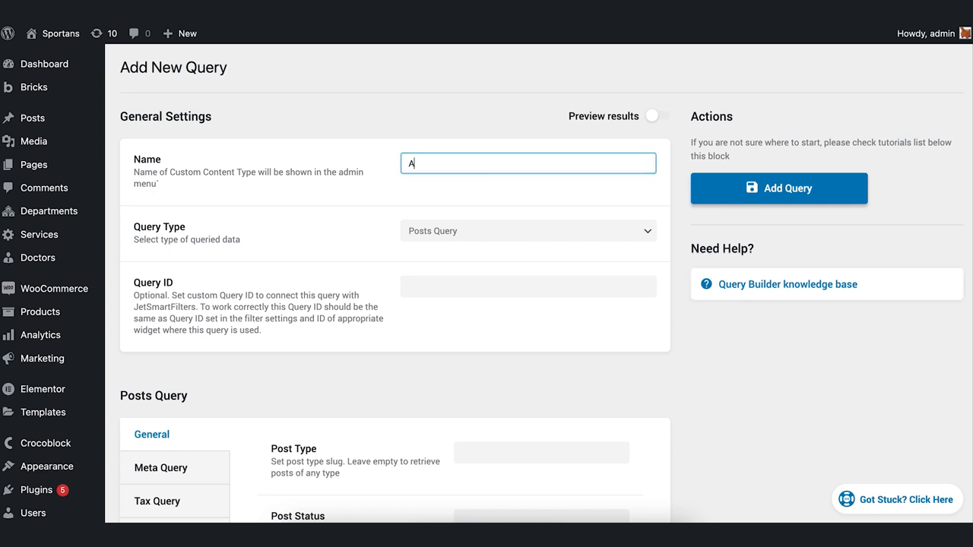
{"action": "type", "text": "All products"}
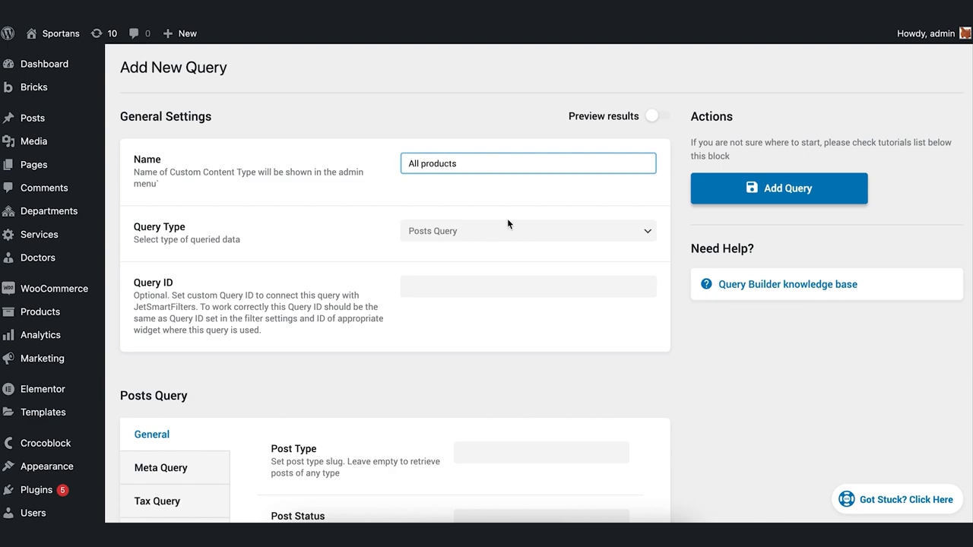
Make it a WC Product Query for published products and save it with Add Query.
{"action": "left_click", "coordinate": [528, 231]}
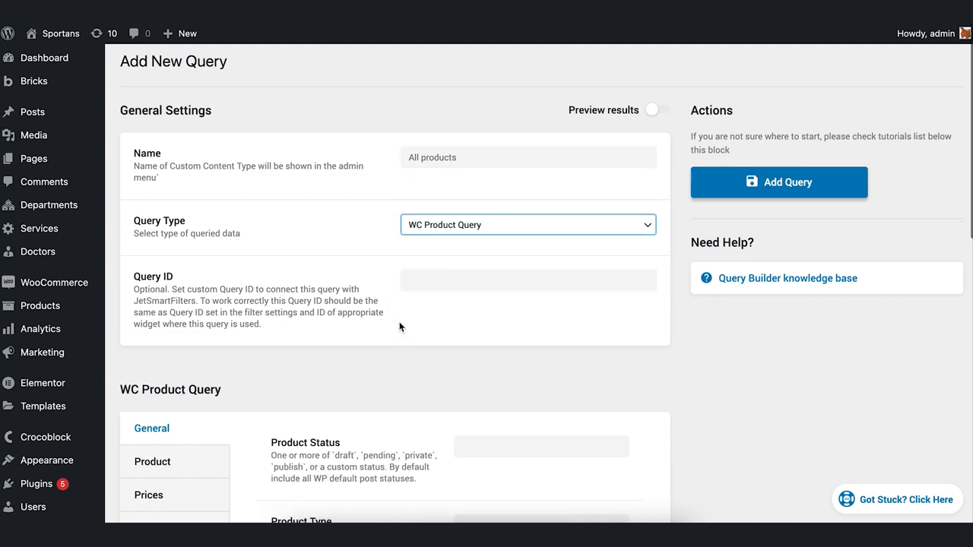
{"action": "scroll", "scroll_direction": "down", "scroll_amount": 3}
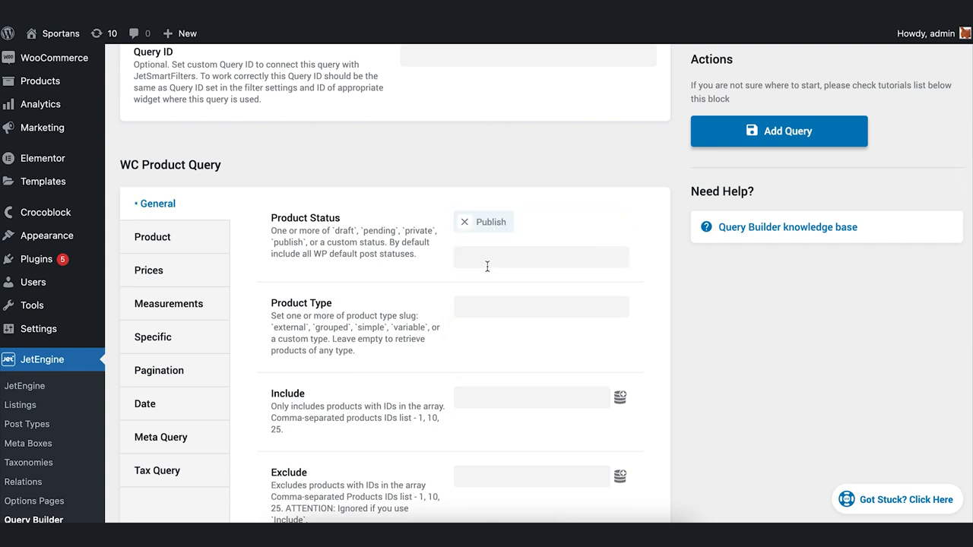
{"action": "left_click", "coordinate": [779, 131]}
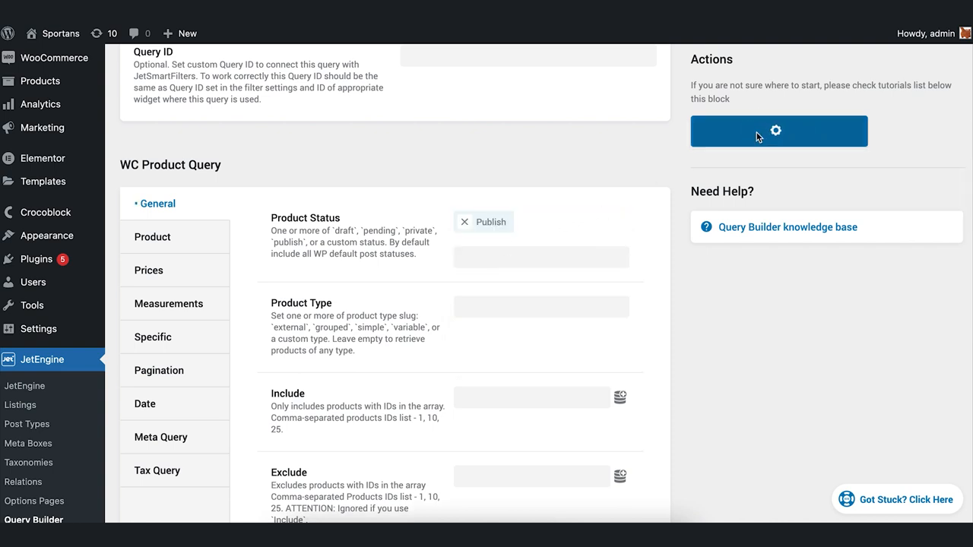
{"action": "left_click", "coordinate": [775, 130]}
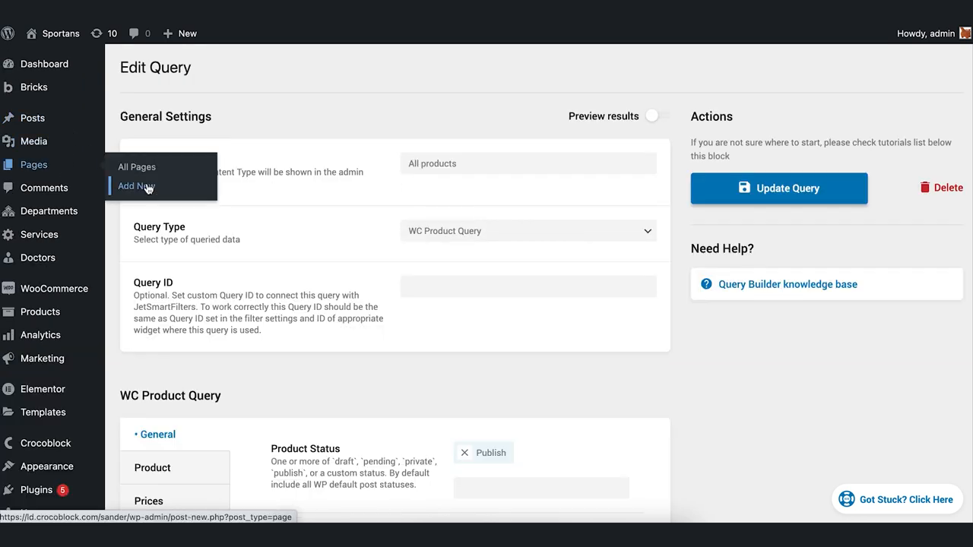
Create a new page titled 'All queried products' and publish it.
{"action": "left_click", "coordinate": [135, 185]}
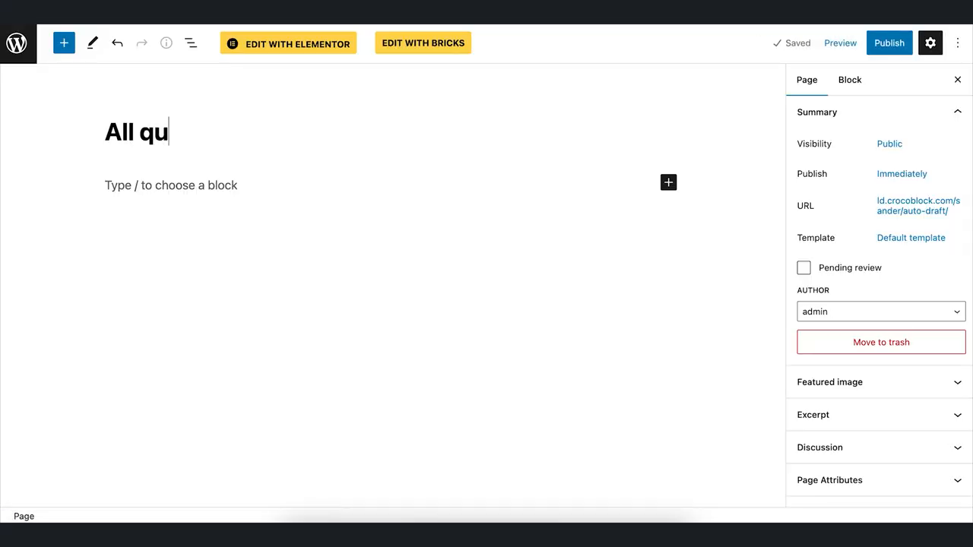
{"action": "type", "text": "eried products"}
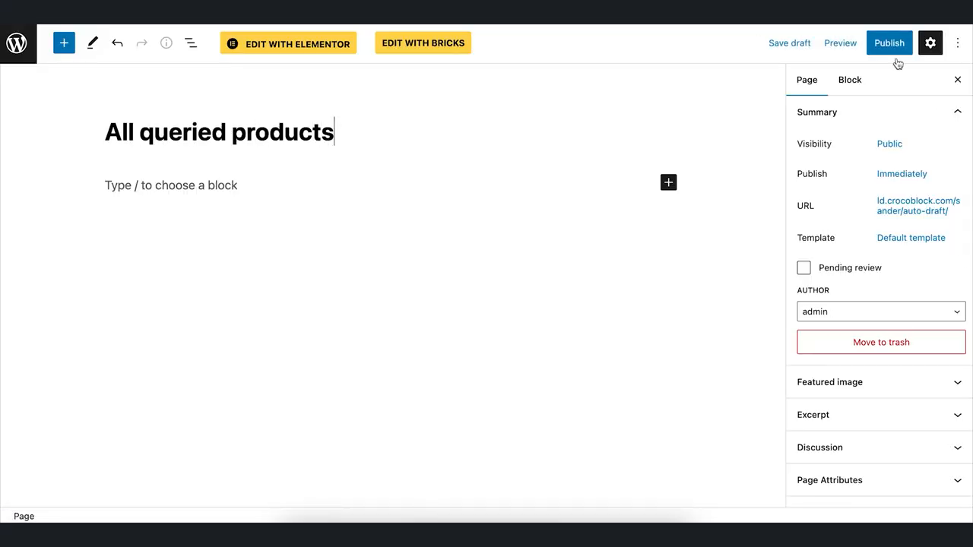
{"action": "left_click", "coordinate": [888, 43]}
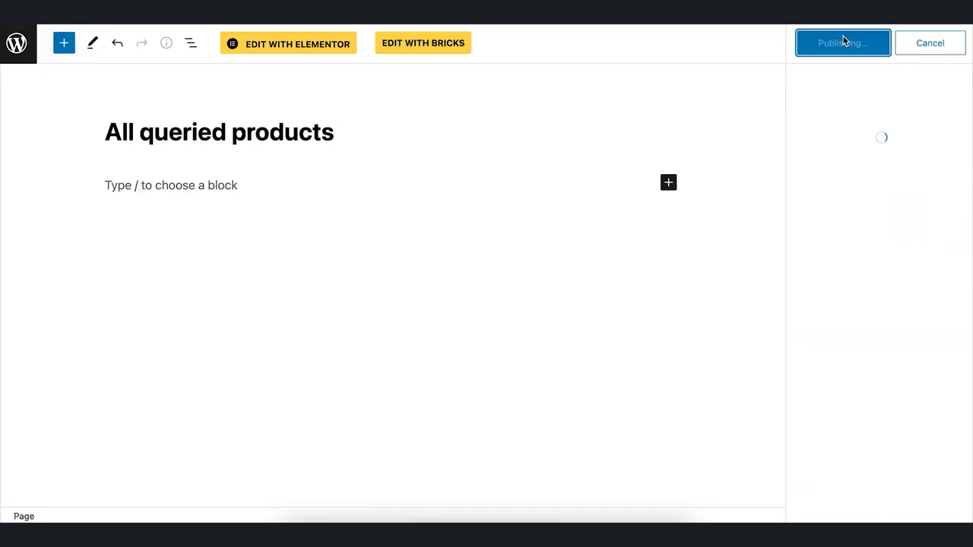
{"action": "left_click", "coordinate": [843, 43]}
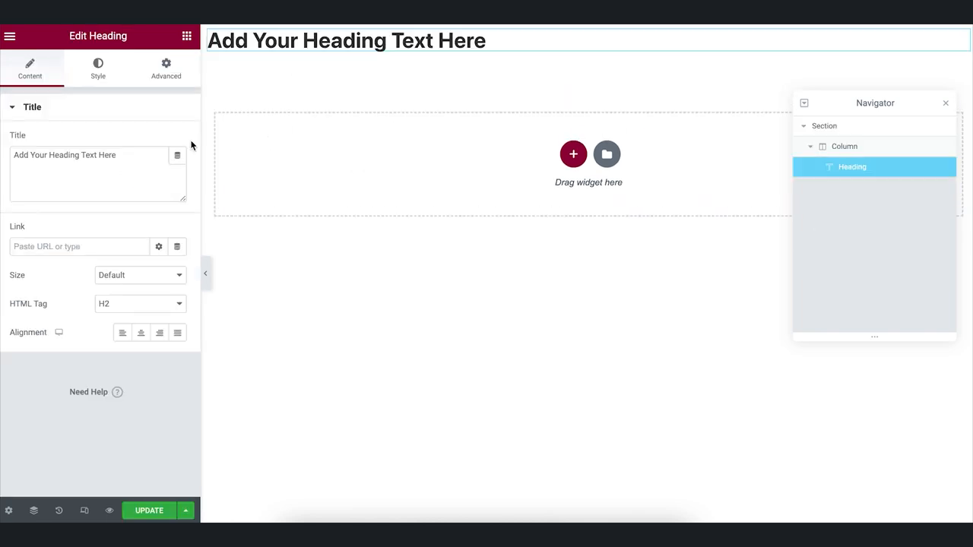
Set the Heading widget text to 'Queried products', centred with a top margin of 50.
{"action": "triple_click", "coordinate": [64, 155]}
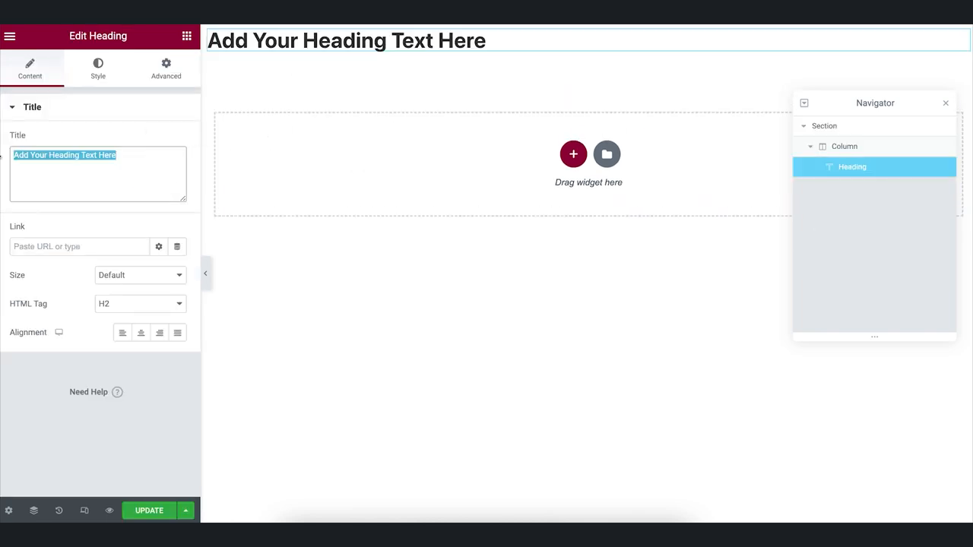
{"action": "type", "text": "Queried"}
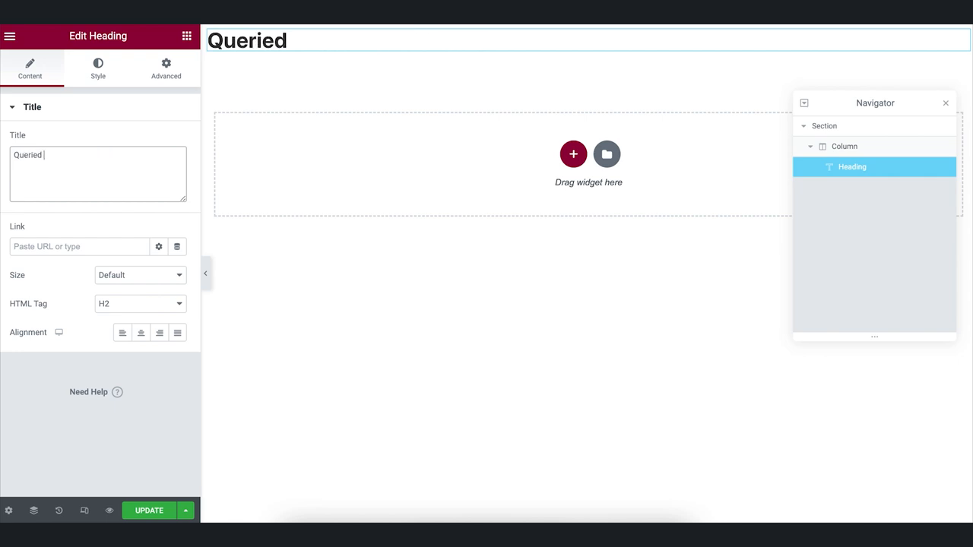
{"action": "type", "text": "products"}
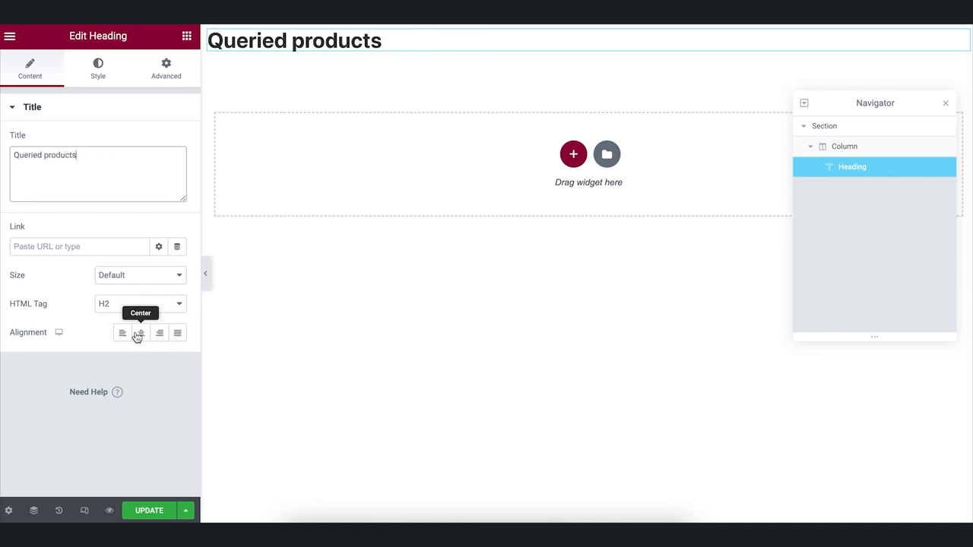
{"action": "left_click", "coordinate": [165, 67]}
{"action": "type", "text": "050"}
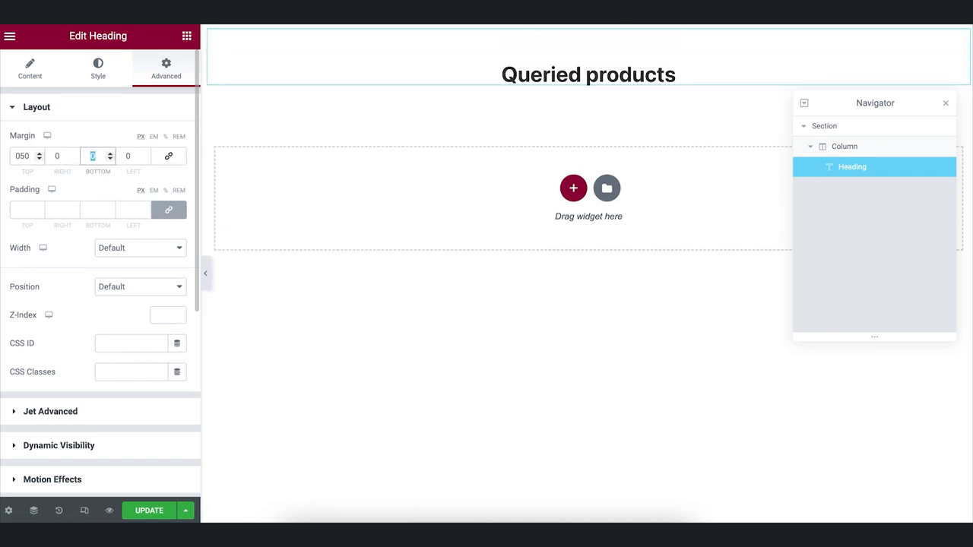
{"action": "left_click", "coordinate": [185, 36]}
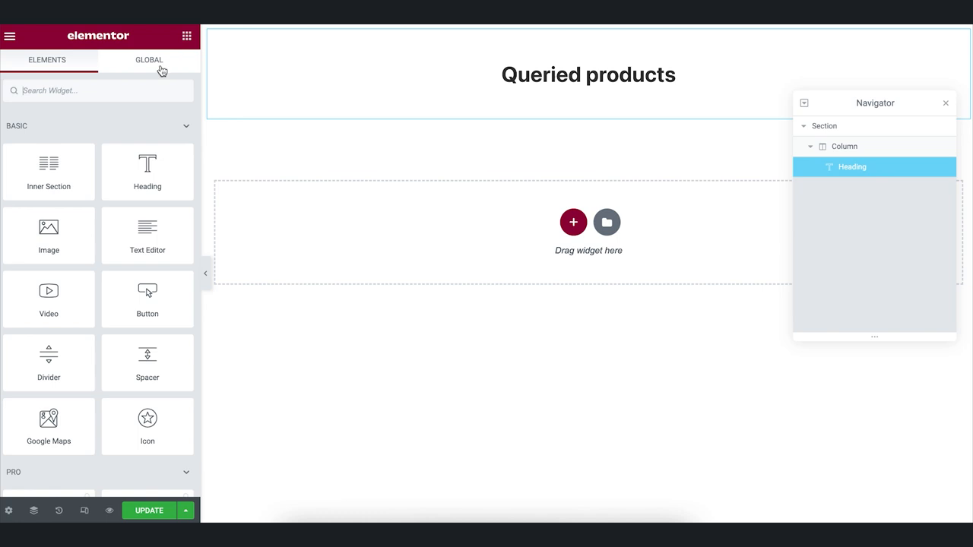
Add an Advanced Carousel widget below the heading with Slides to Show set to 3.
{"action": "type", "text": "ad"}
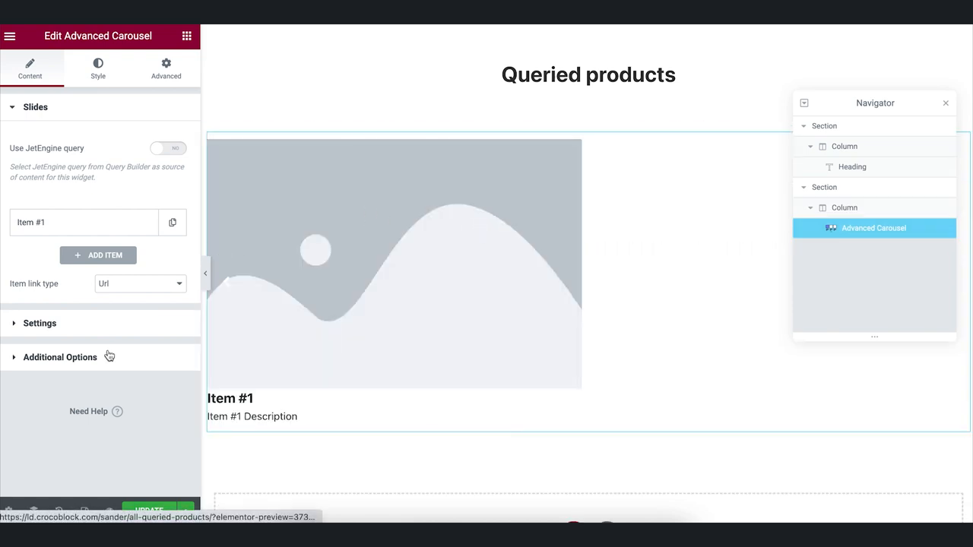
{"action": "left_click", "coordinate": [39, 323]}
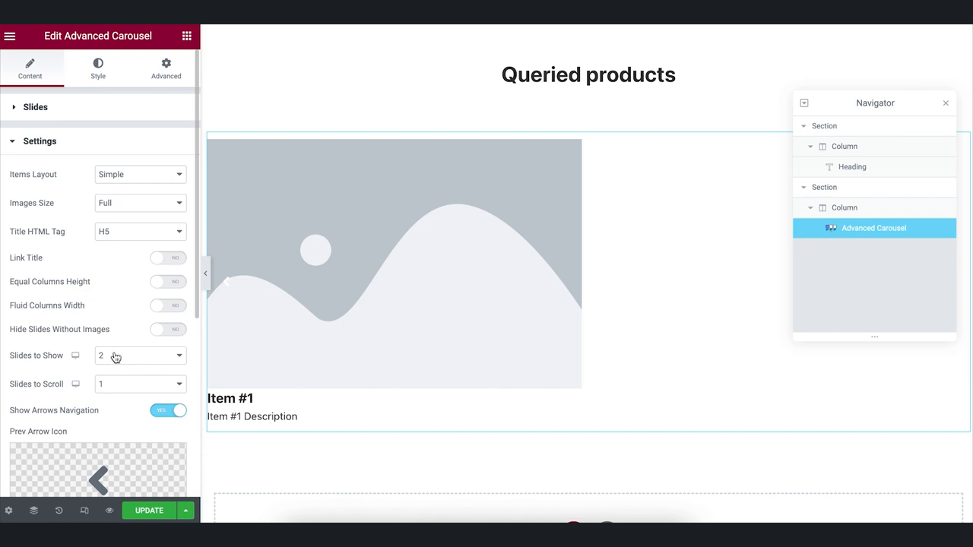
{"action": "left_click", "coordinate": [140, 356]}
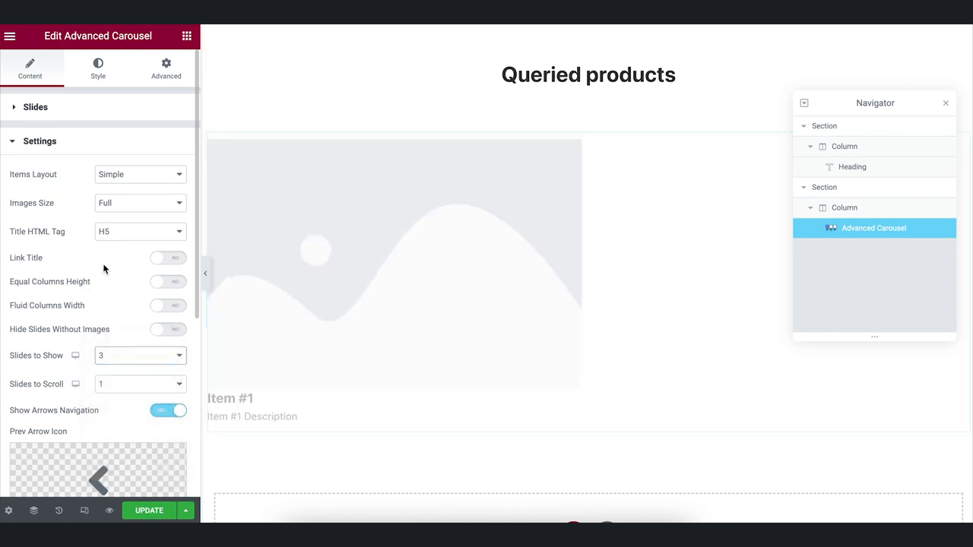
Enable Use JetEngine query and feed the carousel from the 'All products' query.
{"action": "left_click", "coordinate": [35, 107]}
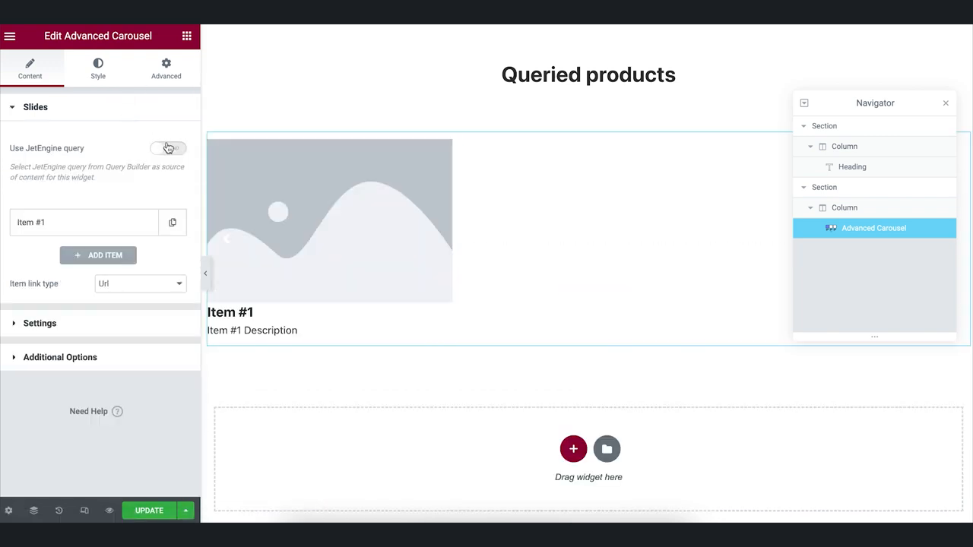
{"action": "left_click", "coordinate": [167, 148]}
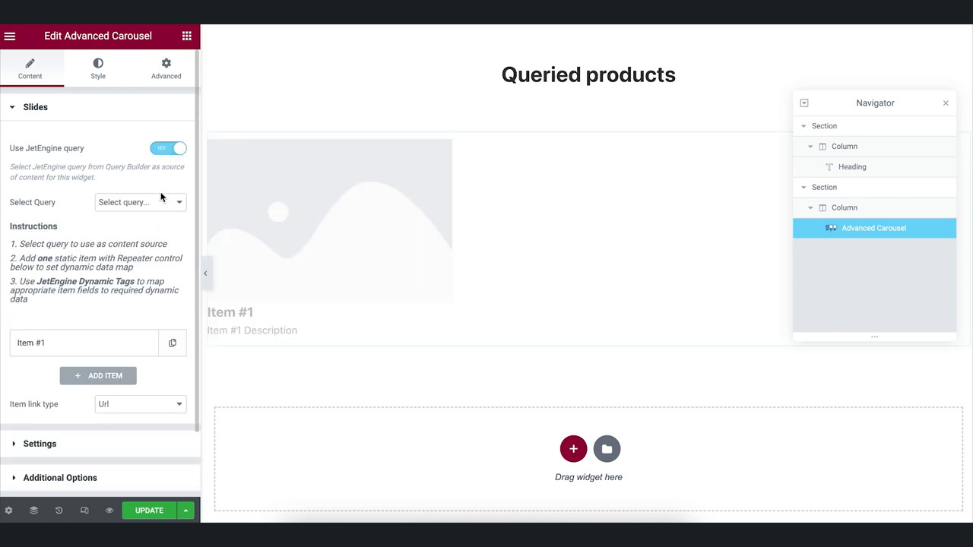
{"action": "double_click", "coordinate": [34, 225]}
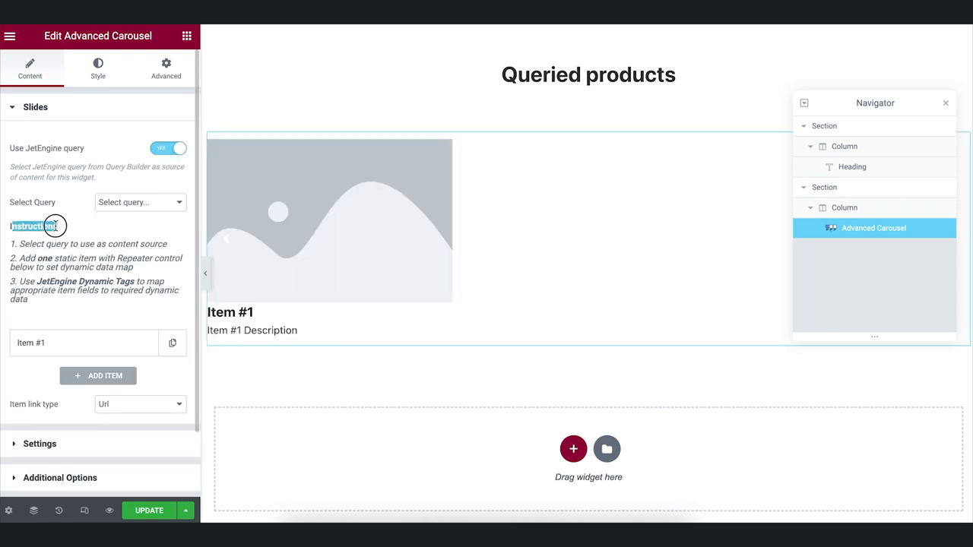
{"action": "scroll", "scroll_direction": "up", "scroll_amount": 3}
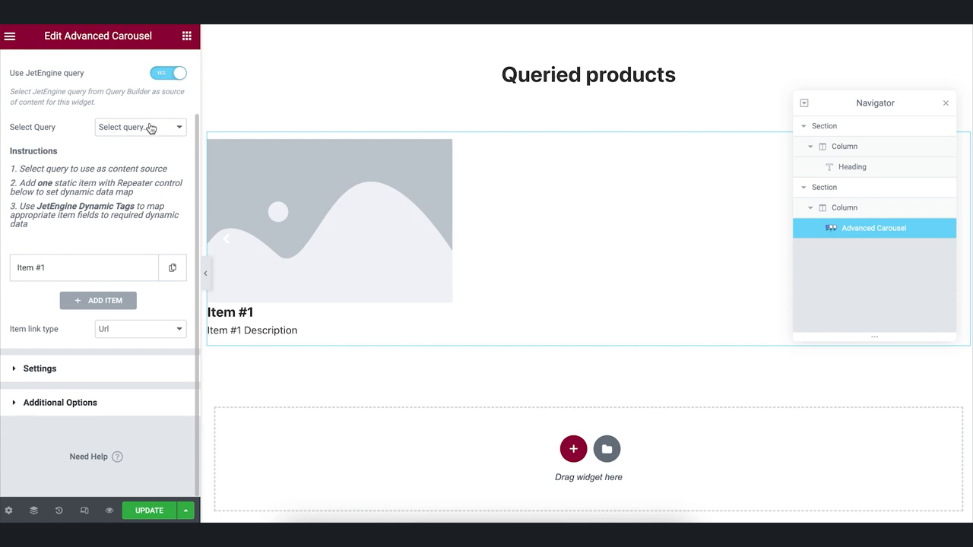
{"action": "left_click", "coordinate": [140, 128]}
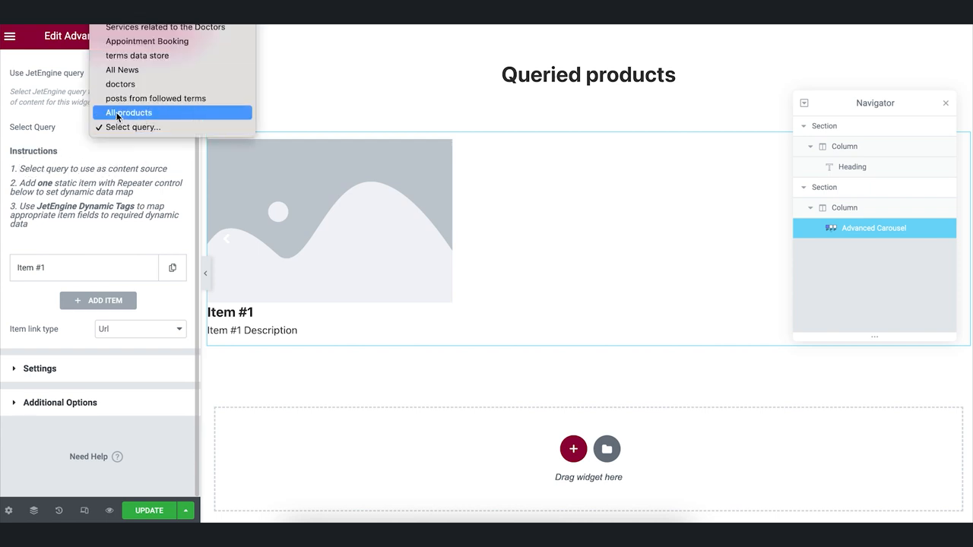
{"action": "left_click", "coordinate": [128, 112]}
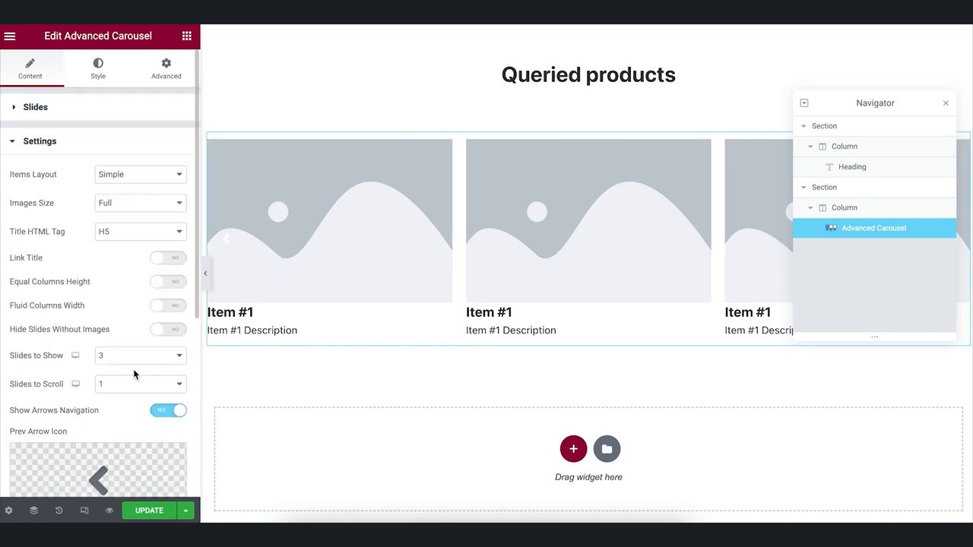
Set the carousel Items Layout to Banner.
{"action": "left_click", "coordinate": [140, 174]}
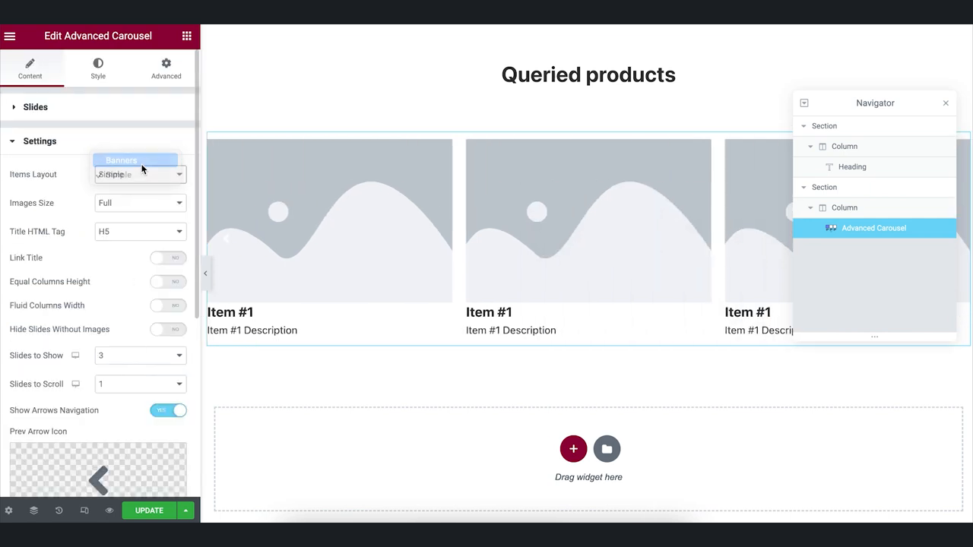
{"action": "left_click", "coordinate": [121, 161]}
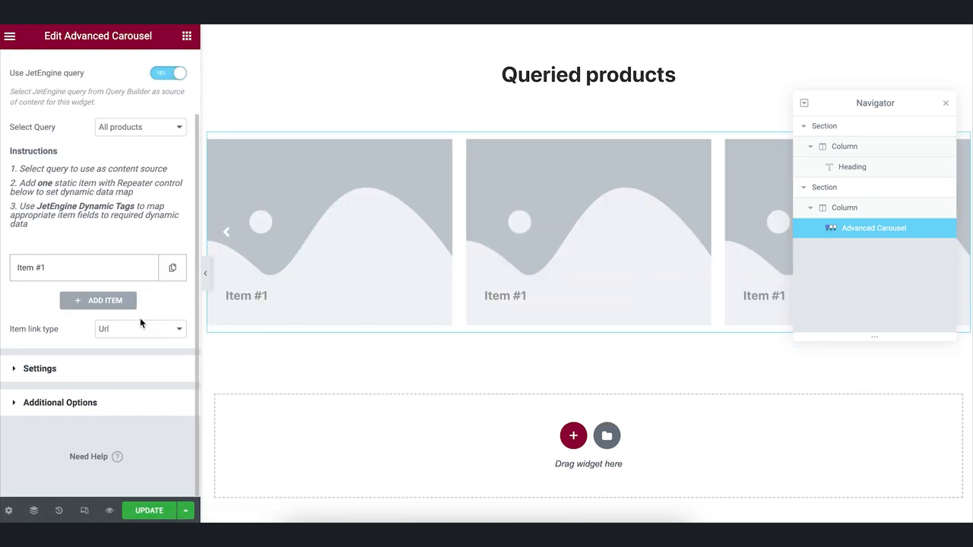
Set Item #1's image to the WooCommerce Product Image dynamic tag.
{"action": "left_click", "coordinate": [84, 267]}
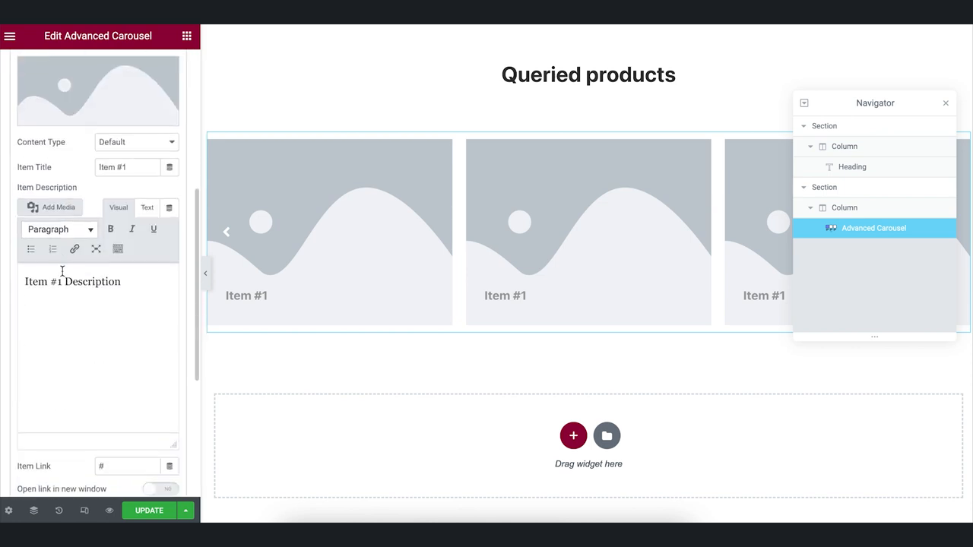
{"action": "mouse_move", "coordinate": [171, 116]}
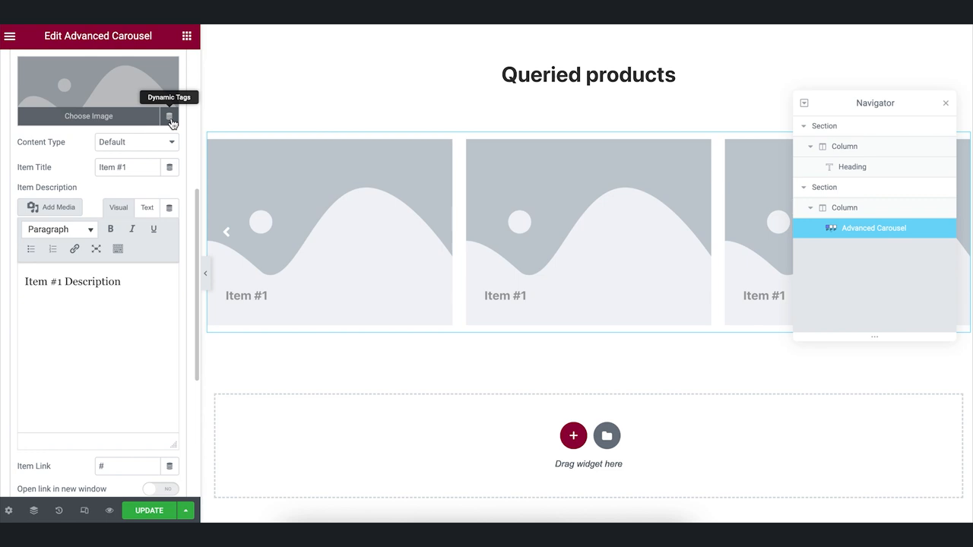
{"action": "left_click", "coordinate": [171, 116]}
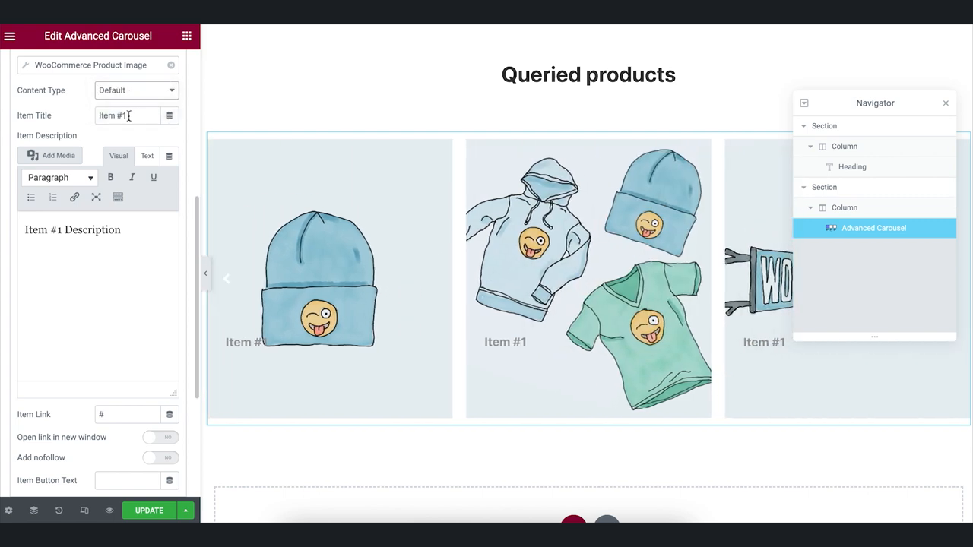
Set Item Title to WooCommerce Product Field Title and Item Description to Price HTML String.
{"action": "left_click", "coordinate": [170, 115]}
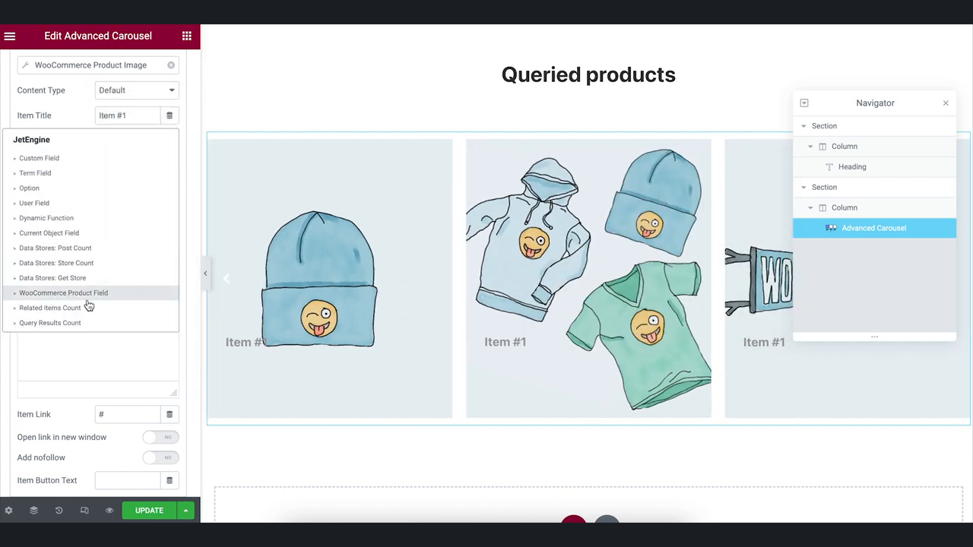
{"action": "left_click", "coordinate": [64, 292]}
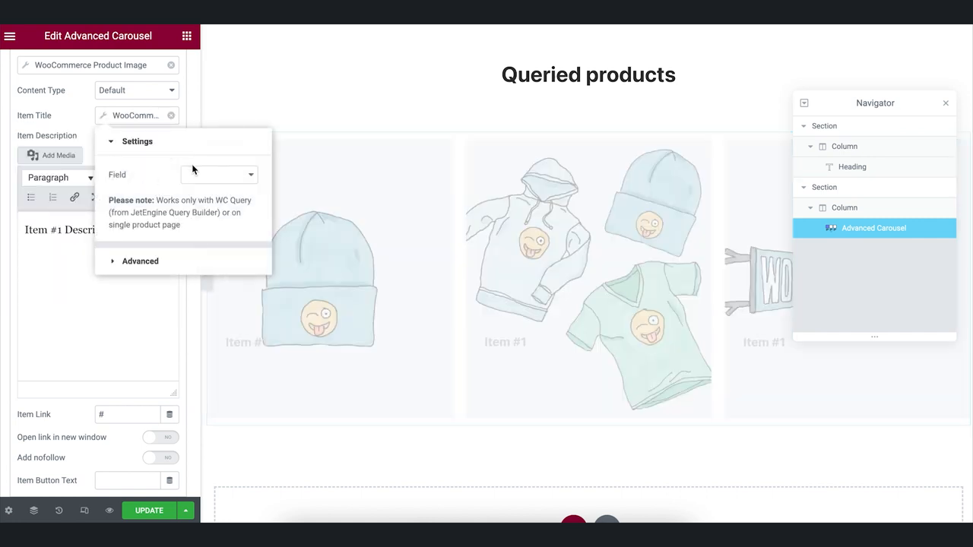
{"action": "left_click", "coordinate": [219, 173]}
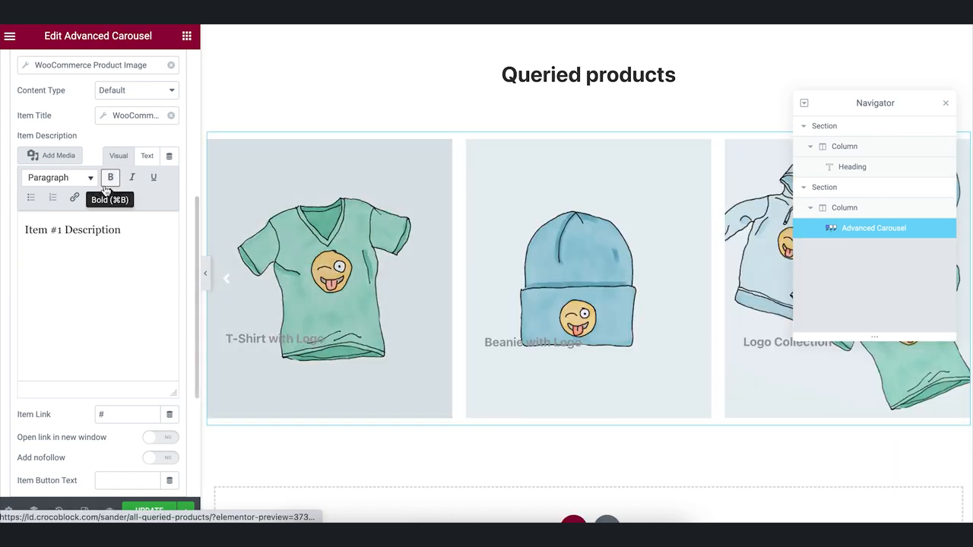
{"action": "left_click", "coordinate": [170, 155]}
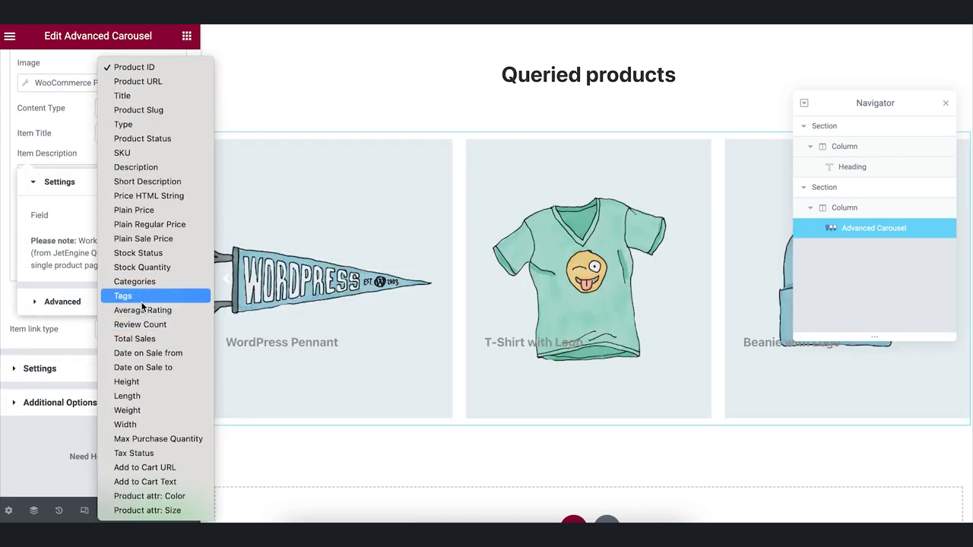
{"action": "mouse_move", "coordinate": [146, 181]}
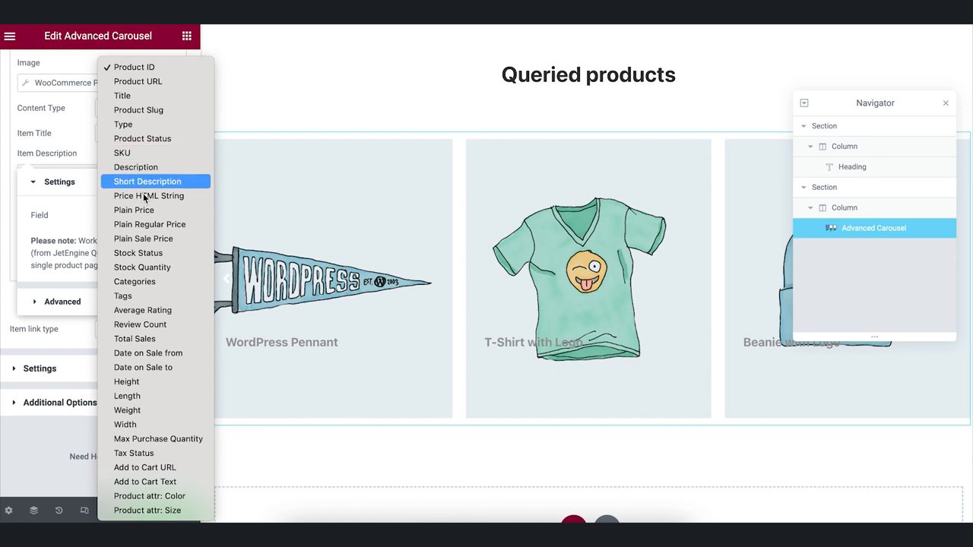
{"action": "left_click", "coordinate": [149, 195]}
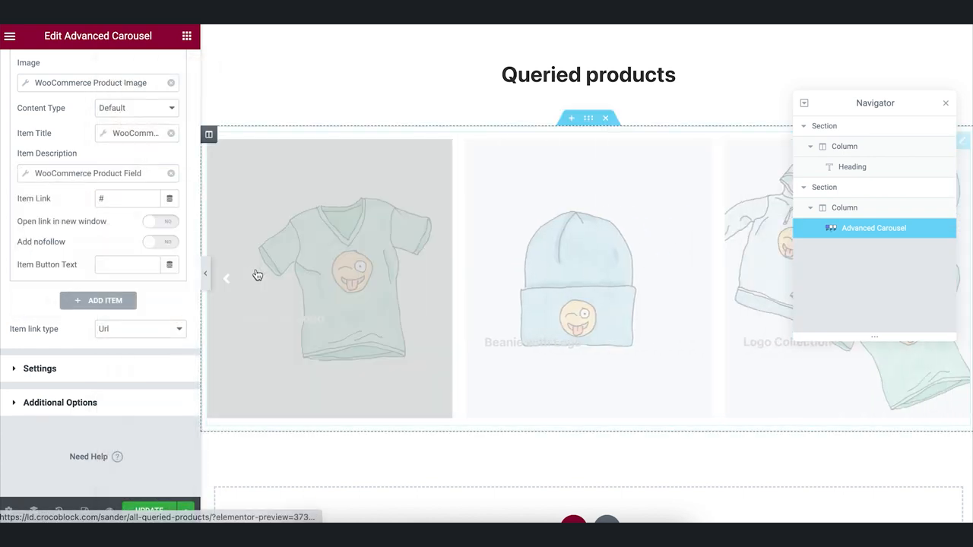
{"action": "left_click", "coordinate": [226, 276]}
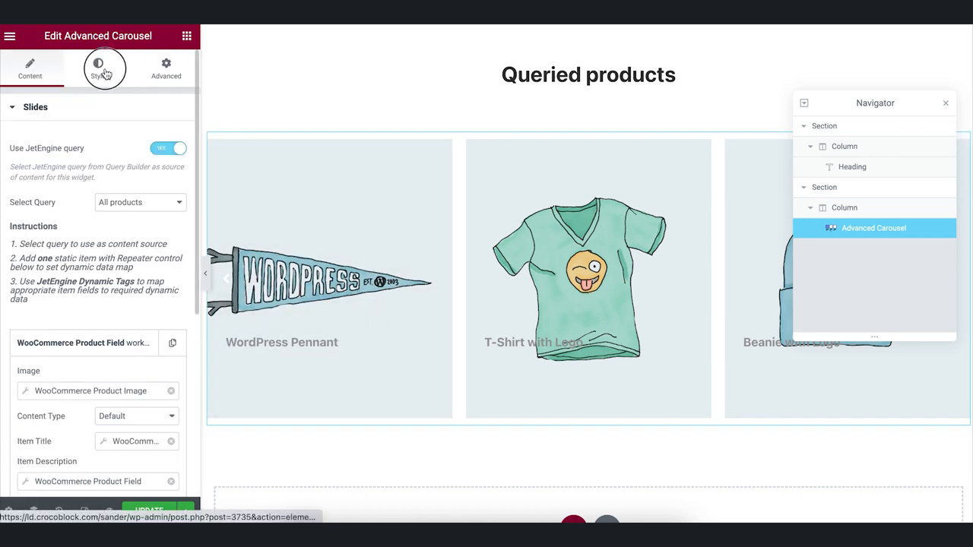
Style banner items with a classic blue background and give item titles a dark colour.
{"action": "left_click", "coordinate": [97, 67]}
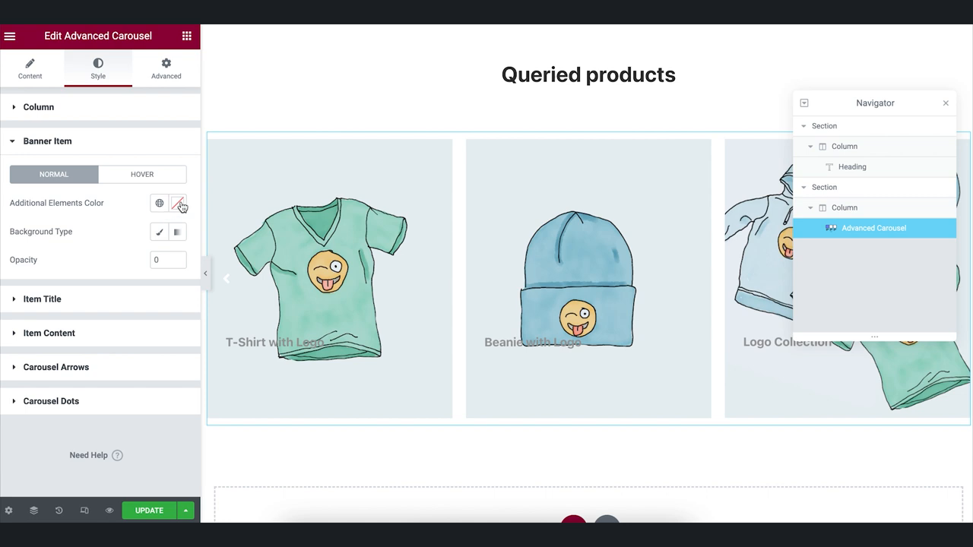
{"action": "left_click", "coordinate": [158, 231]}
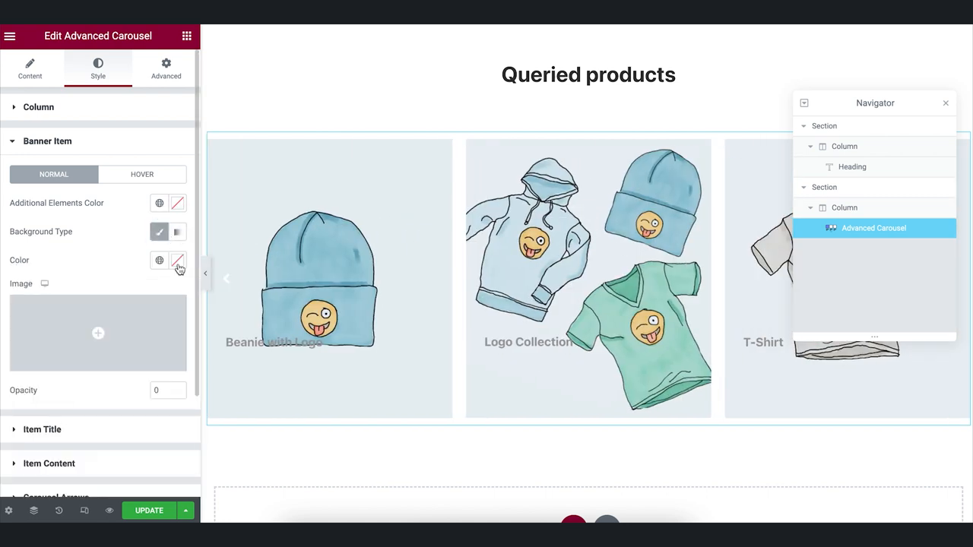
{"action": "left_click", "coordinate": [176, 260]}
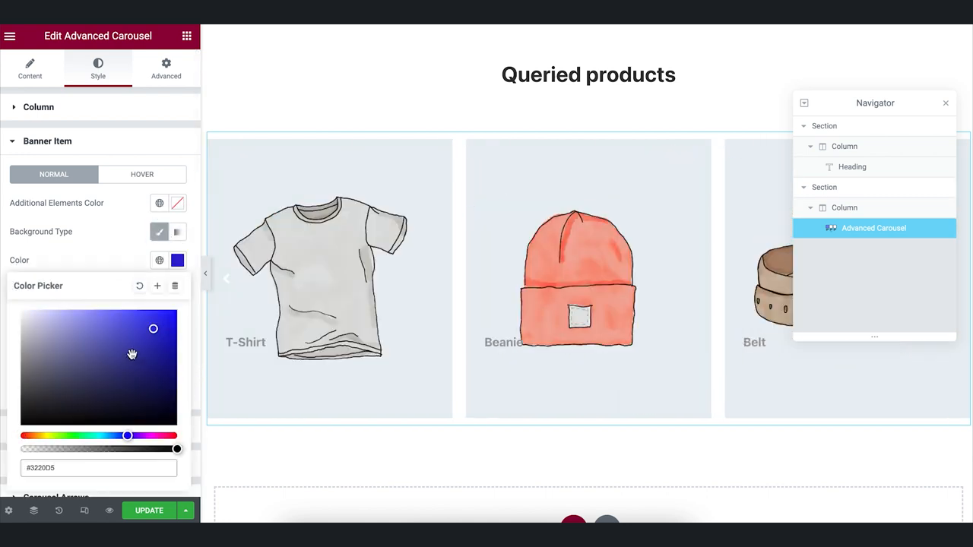
{"action": "left_click", "coordinate": [47, 140]}
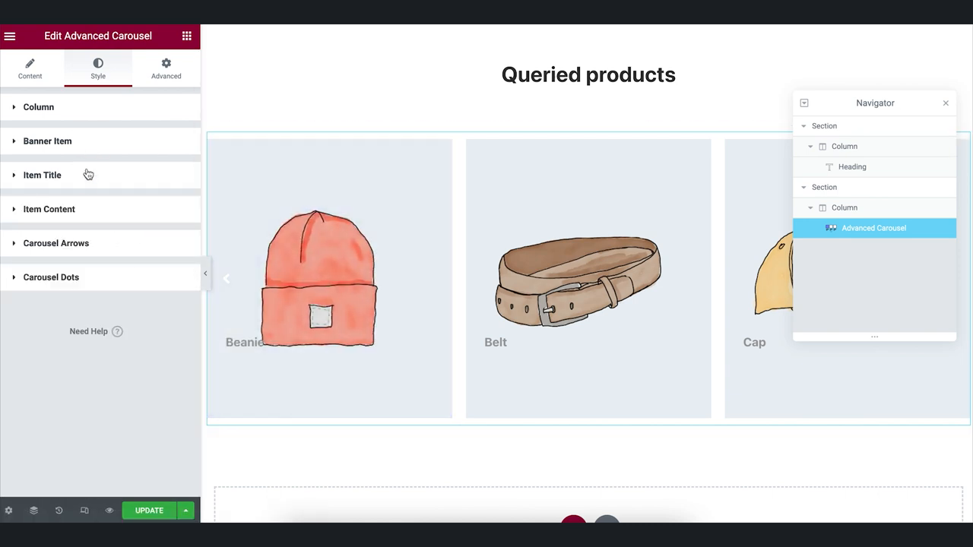
{"action": "left_click", "coordinate": [43, 175]}
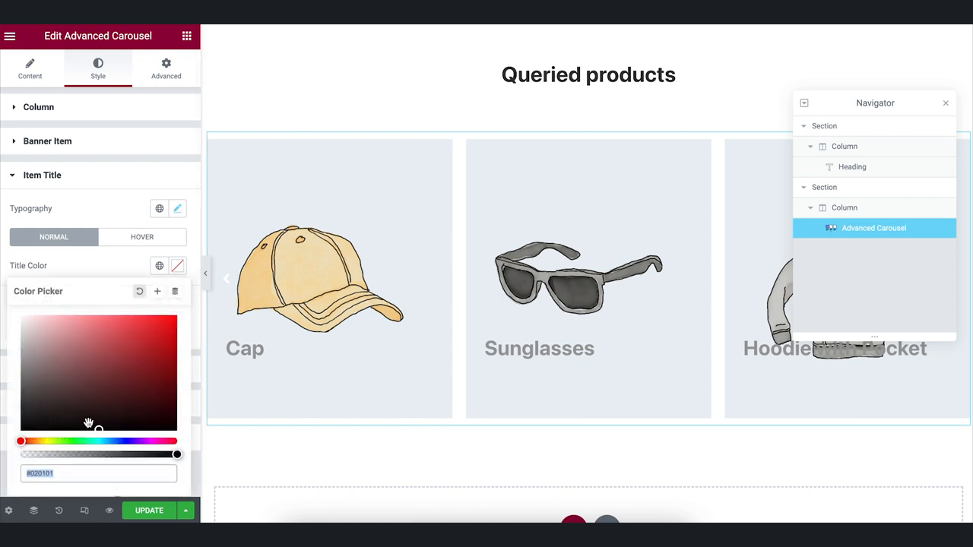
{"action": "left_click", "coordinate": [43, 175]}
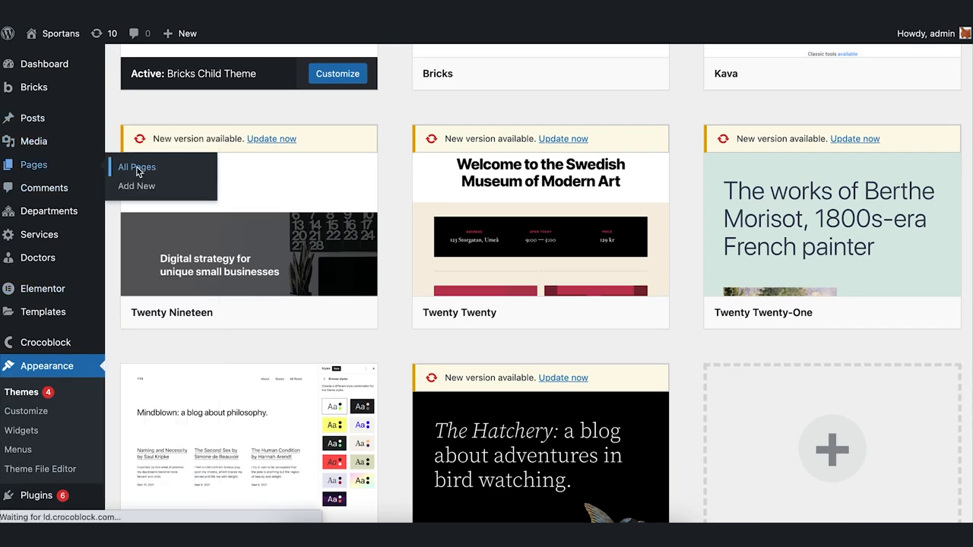
View the 'All queried products' page live from Pages > All Pages.
{"action": "left_click", "coordinate": [137, 165]}
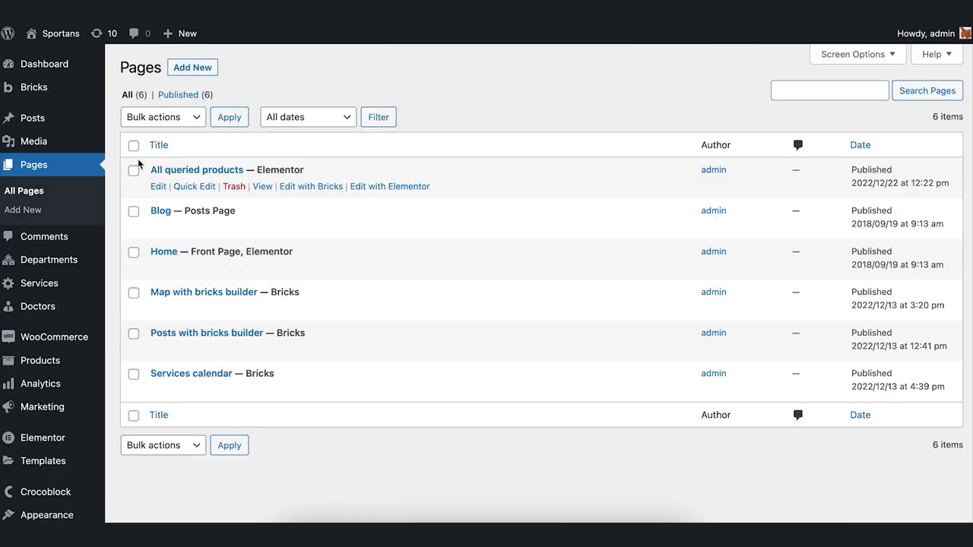
{"action": "left_click", "coordinate": [262, 185]}
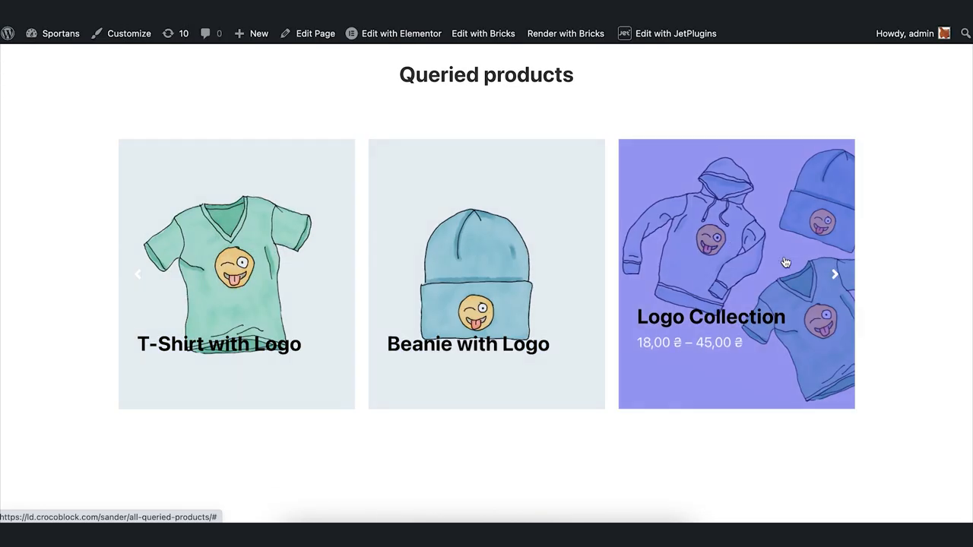
{"action": "left_click", "coordinate": [833, 274]}
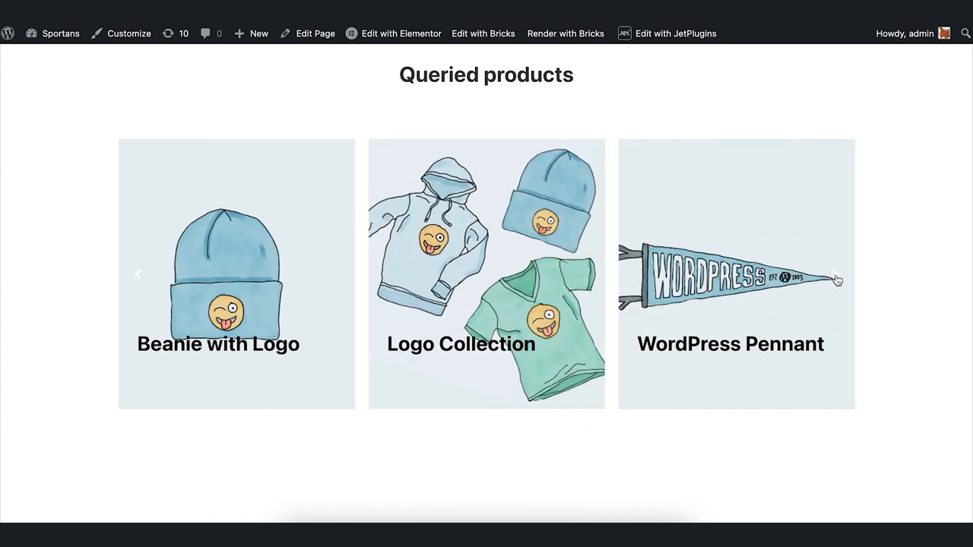
{"action": "left_click", "coordinate": [834, 274]}
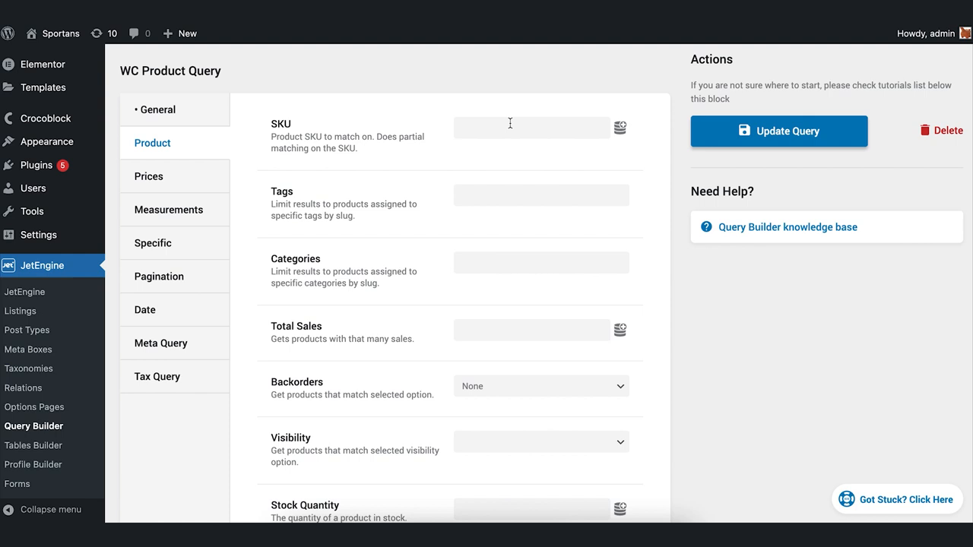
Filter the product query to the Tshirts category, update it and return to the live page.
{"action": "left_click", "coordinate": [542, 262]}
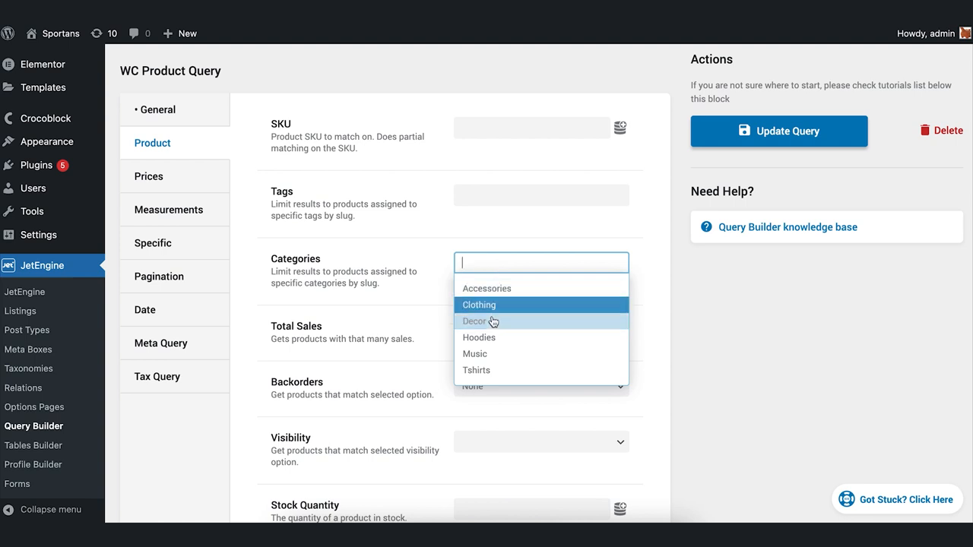
{"action": "left_click", "coordinate": [478, 371]}
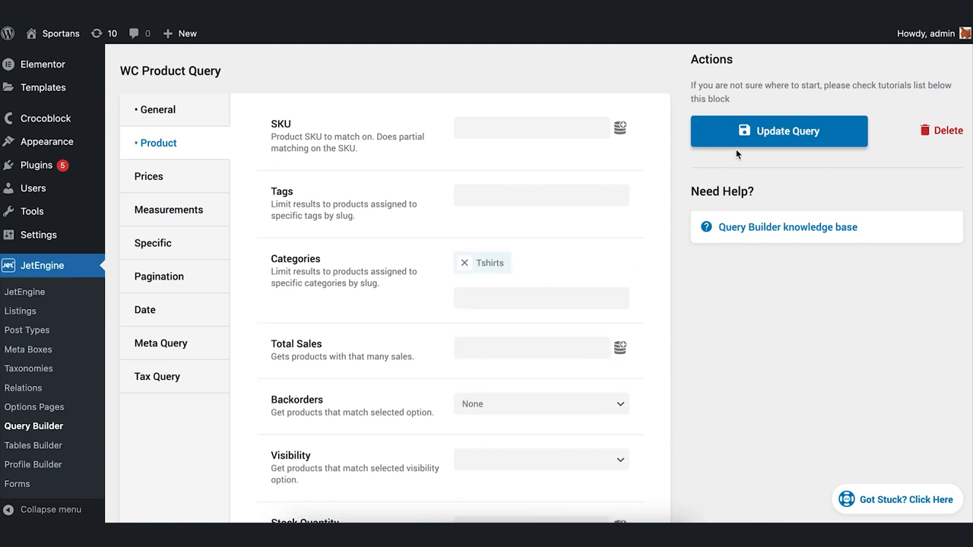
{"action": "left_click", "coordinate": [778, 130]}
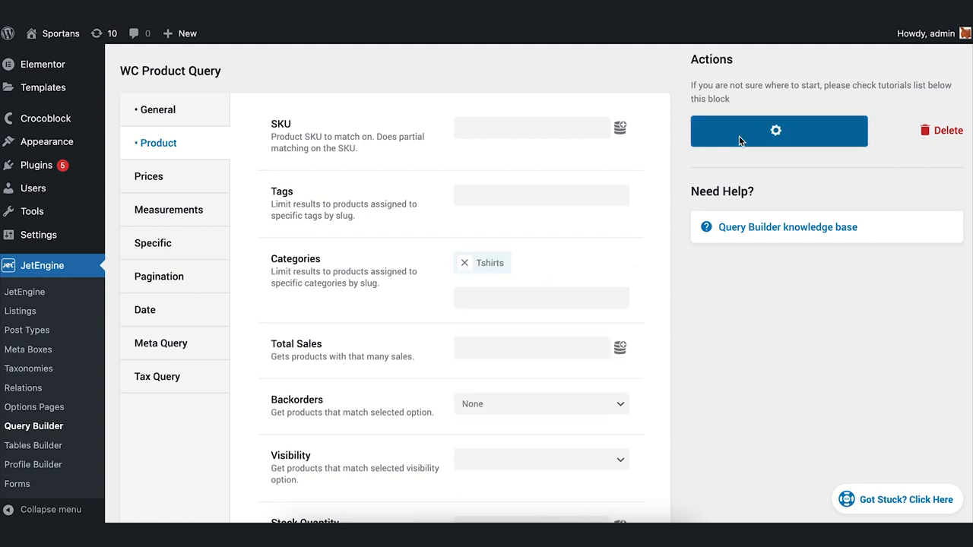
{"action": "left_click", "coordinate": [779, 131]}
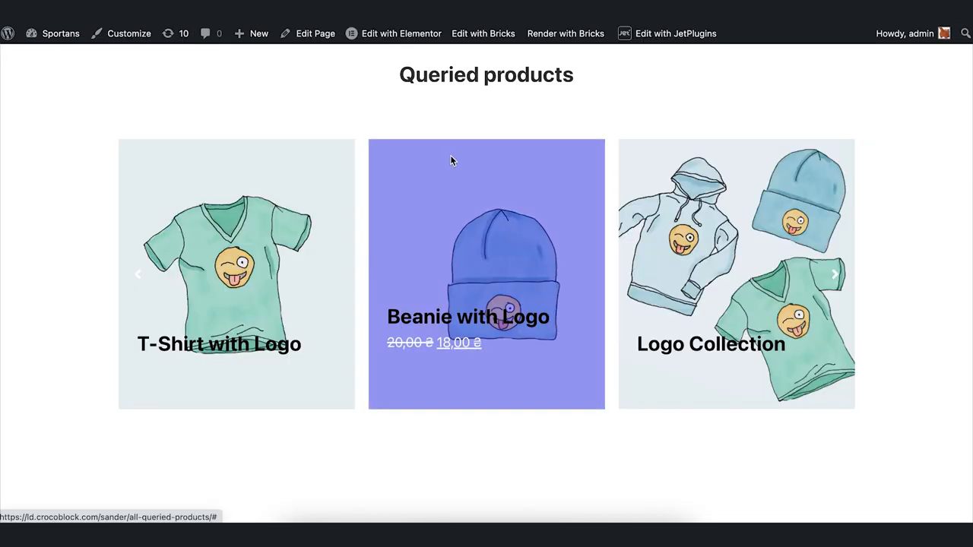
Reload the page and browse the carousel through V-Neck T-Shirt, T-Shirt, Long Sleeve Tee, Polo.
{"action": "left_click", "coordinate": [833, 273]}
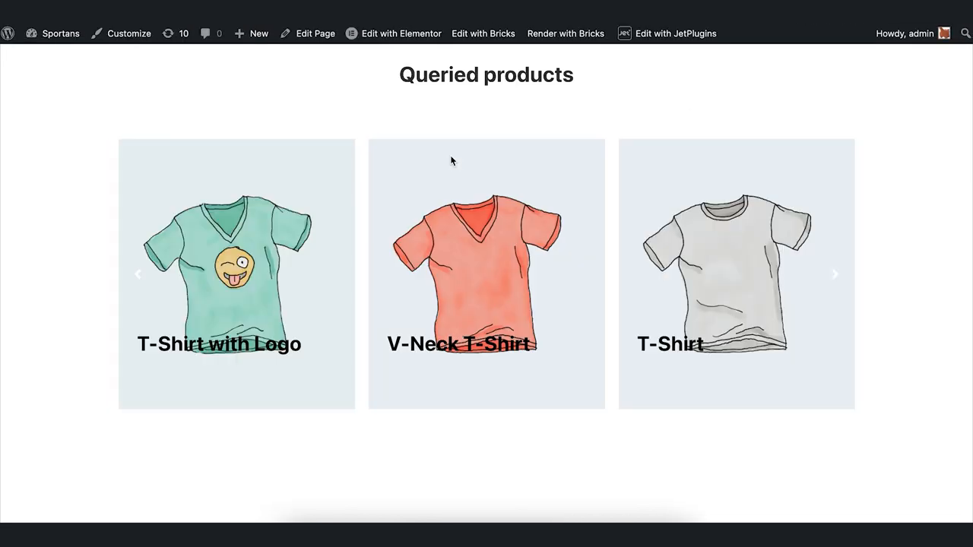
{"action": "mouse_move", "coordinate": [763, 259]}
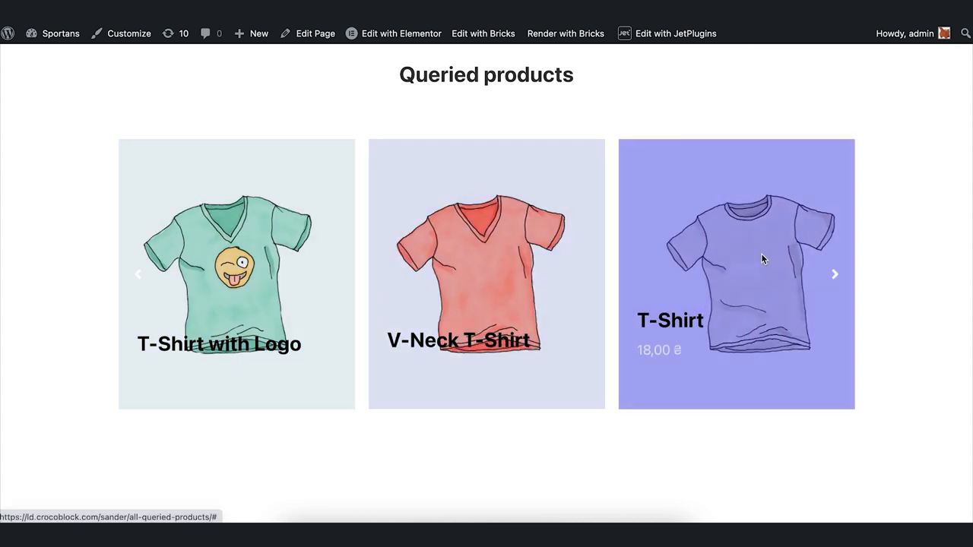
{"action": "left_click", "coordinate": [833, 274]}
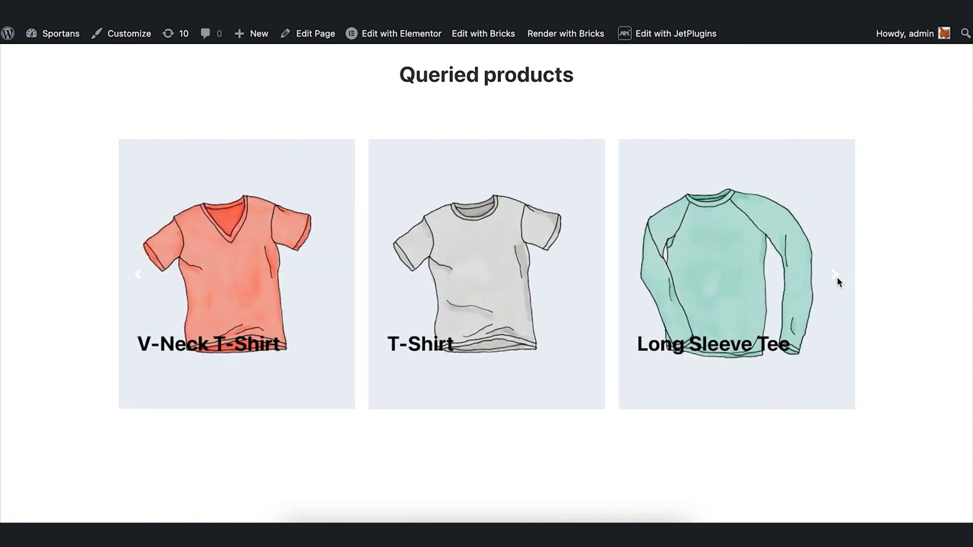
{"action": "left_click", "coordinate": [835, 274]}
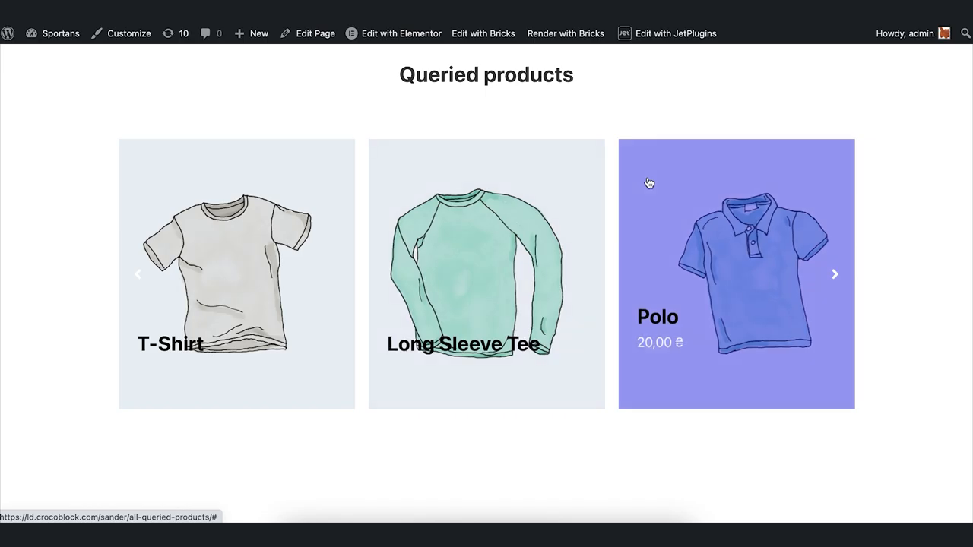